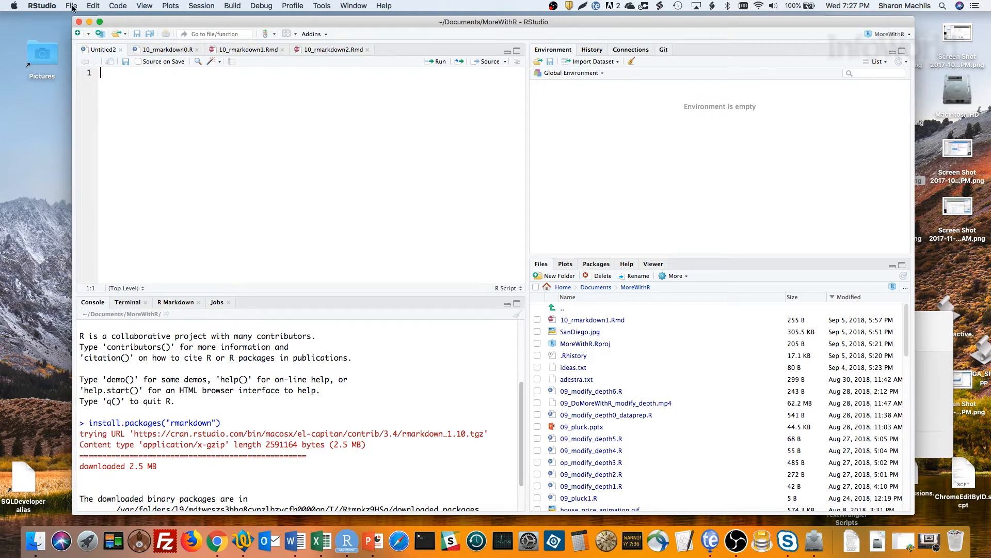
# Open the File menu to show the New File options
pyautogui.click(71, 6)
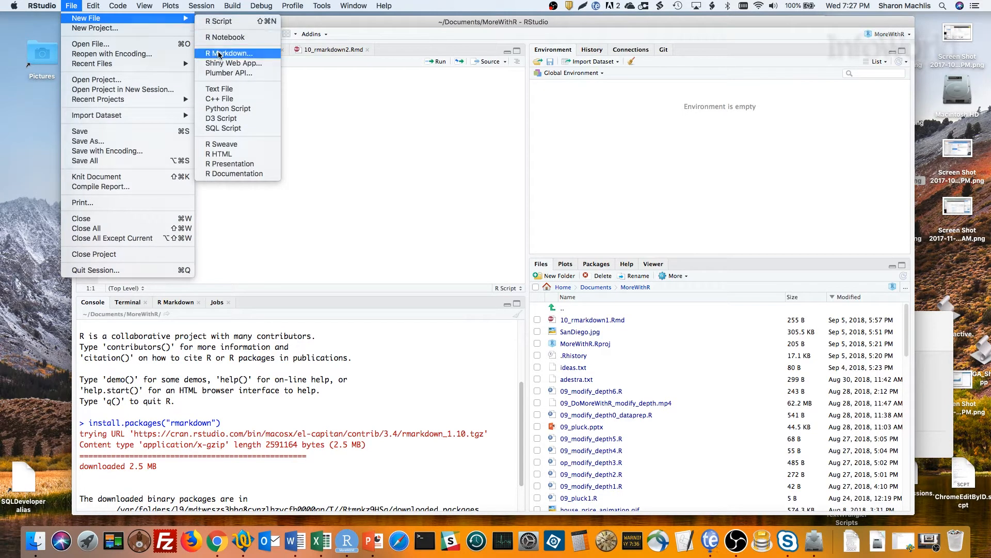
# Start a new R Markdown document and enter 'Test' as its title
pyautogui.click(229, 53)
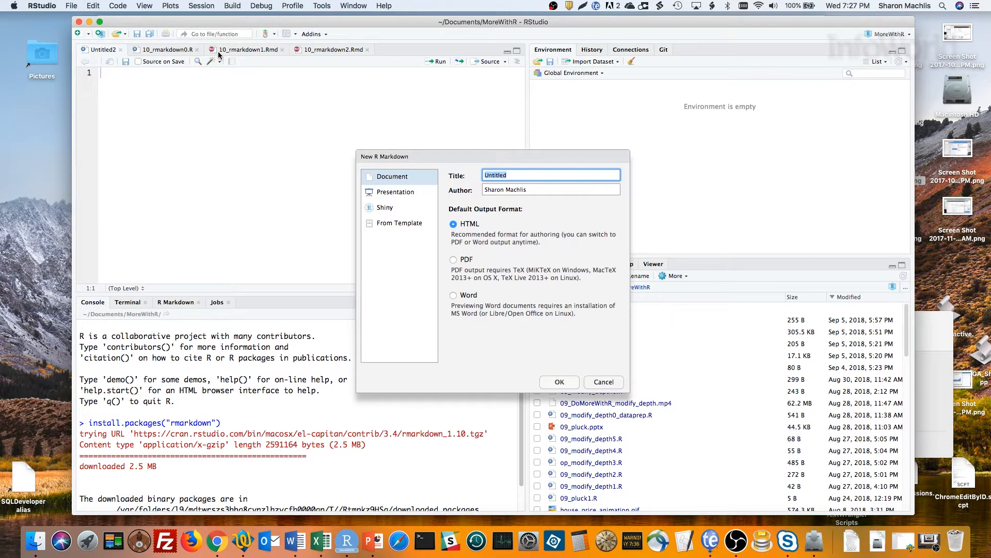
pyautogui.moveTo(225, 66)
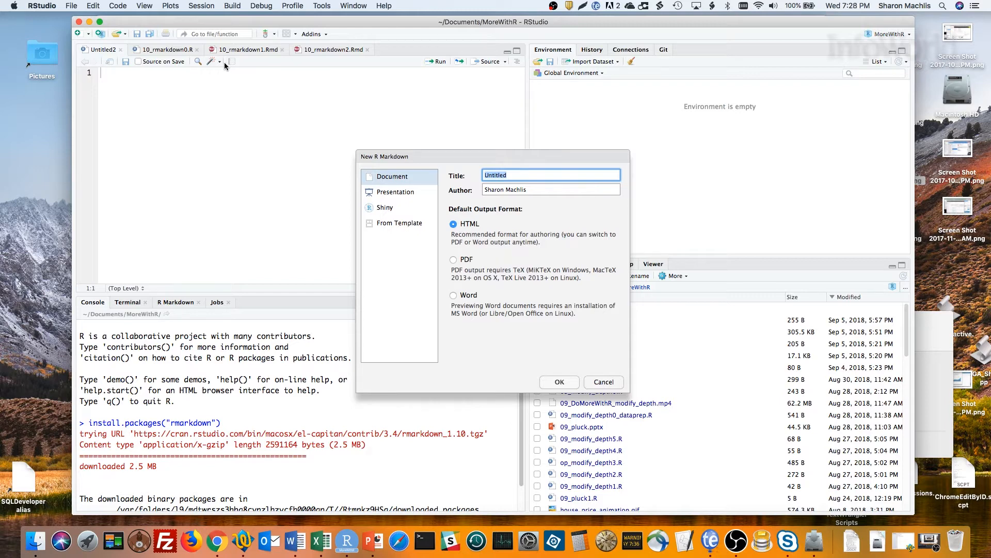
pyautogui.moveTo(419, 229)
pyautogui.write('T')
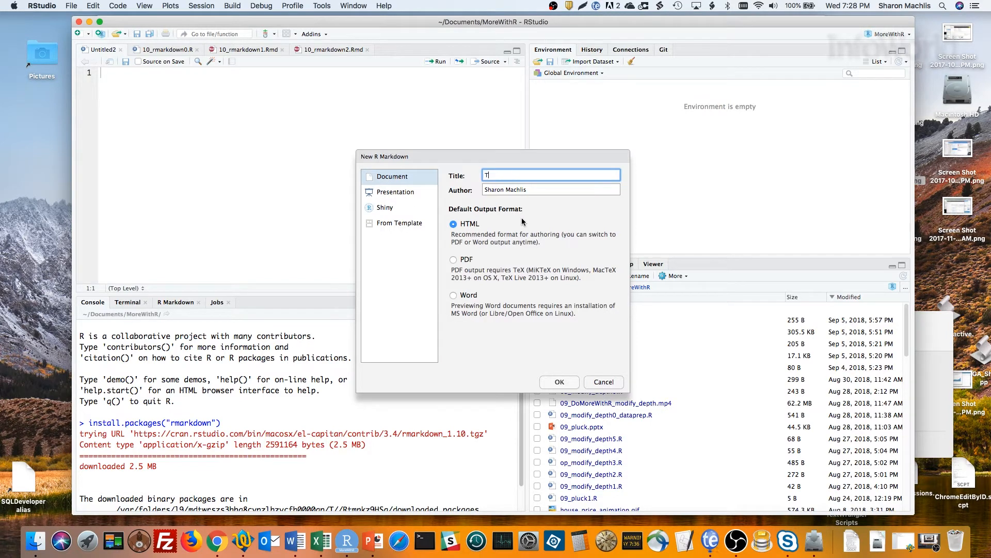
pyautogui.write('est')
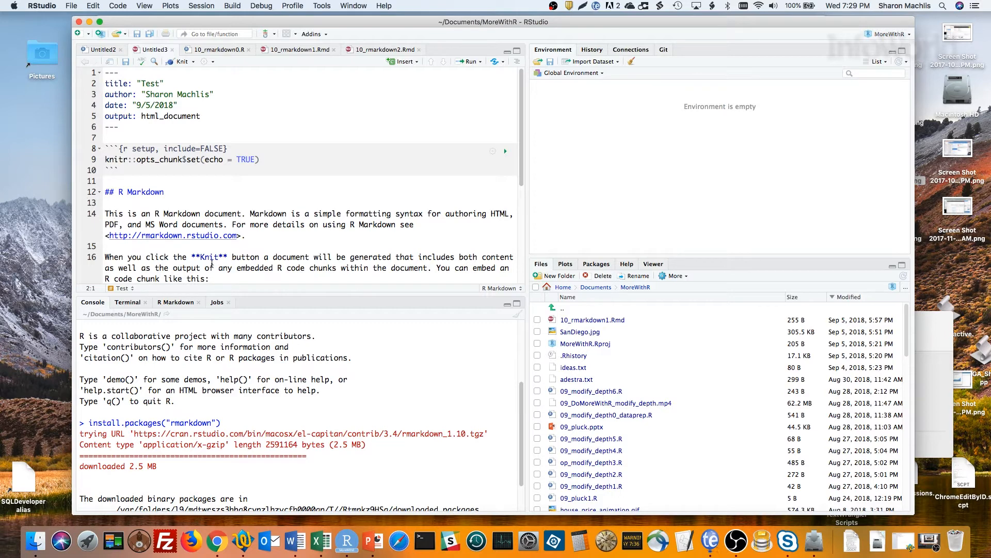
# Scroll down through the default R Markdown template content
pyautogui.scroll(-3)
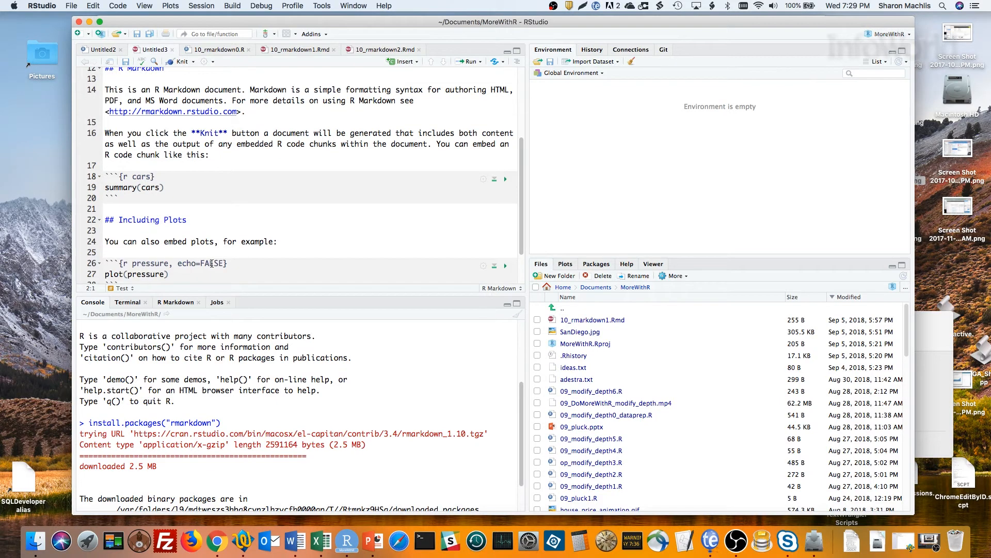
pyautogui.scroll(-3)
pyautogui.write('test.Rmd')
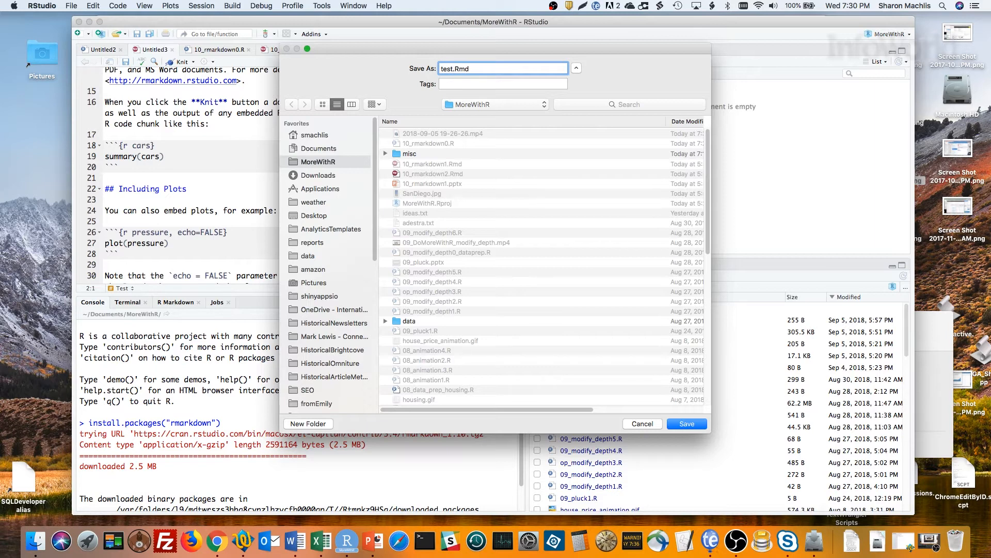
# Save as test.Rmd, knit, and maximize the Viewer showing the Test report
pyautogui.click(449, 68)
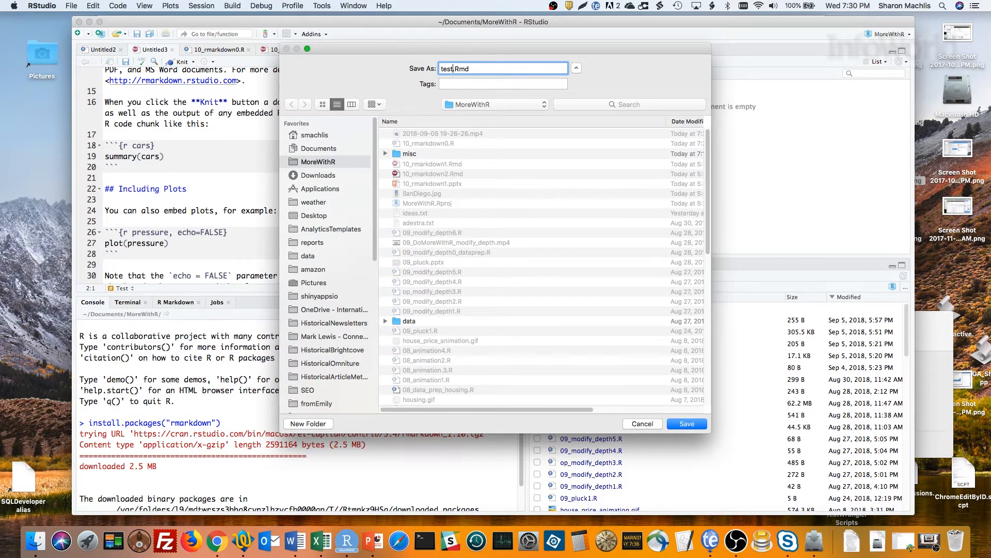
pyautogui.click(686, 423)
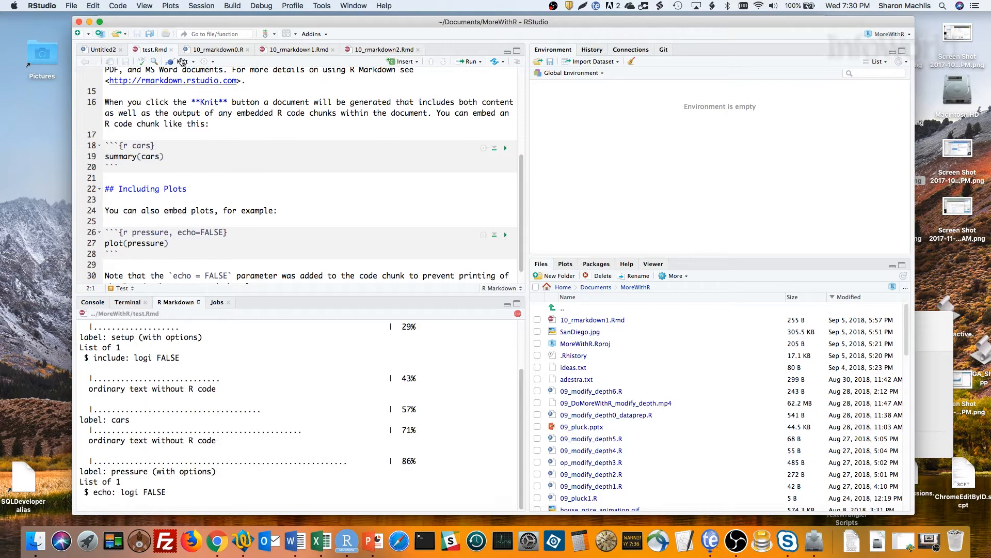
pyautogui.click(181, 61)
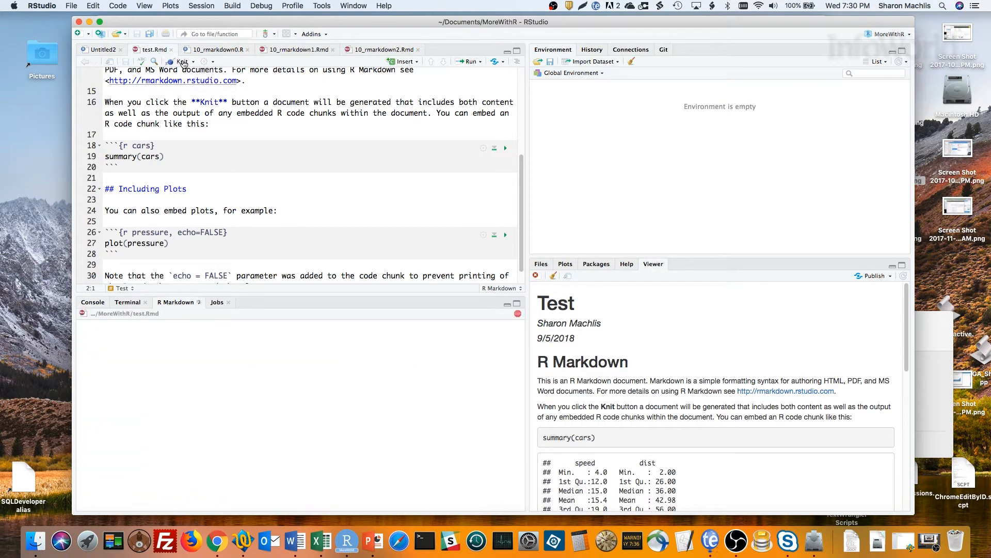
pyautogui.click(183, 61)
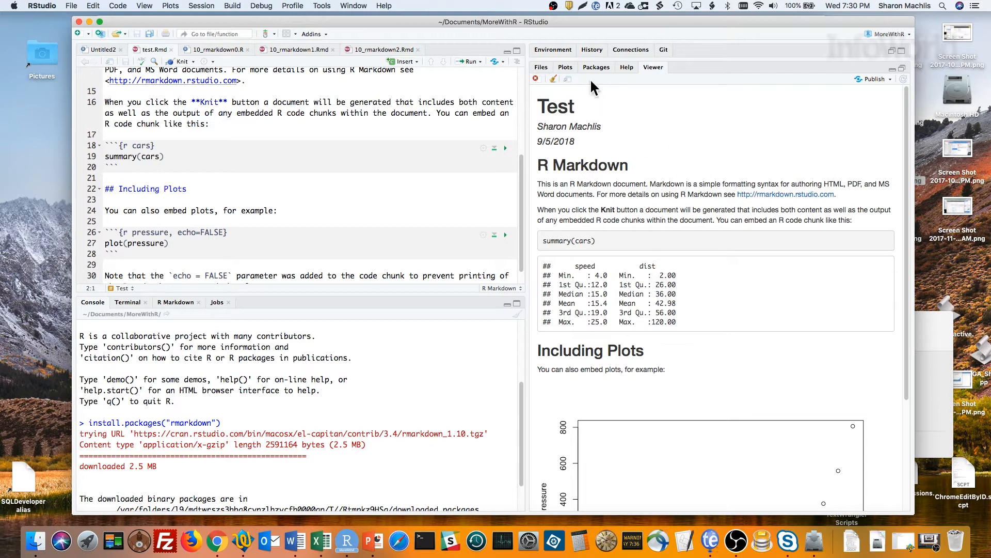
pyautogui.moveTo(567, 78)
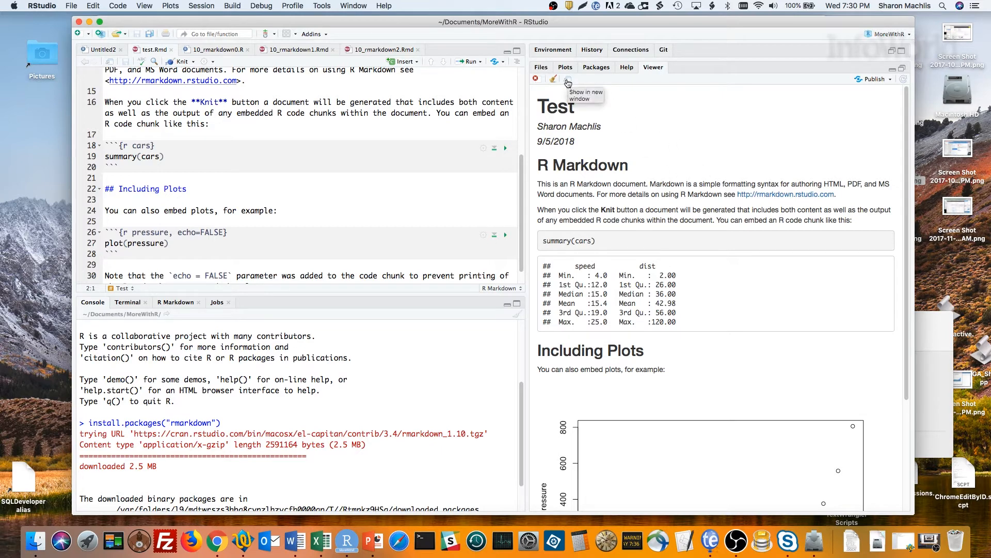
# Open test.html in Chrome and scroll to the summary table and pressure plot
pyautogui.click(567, 78)
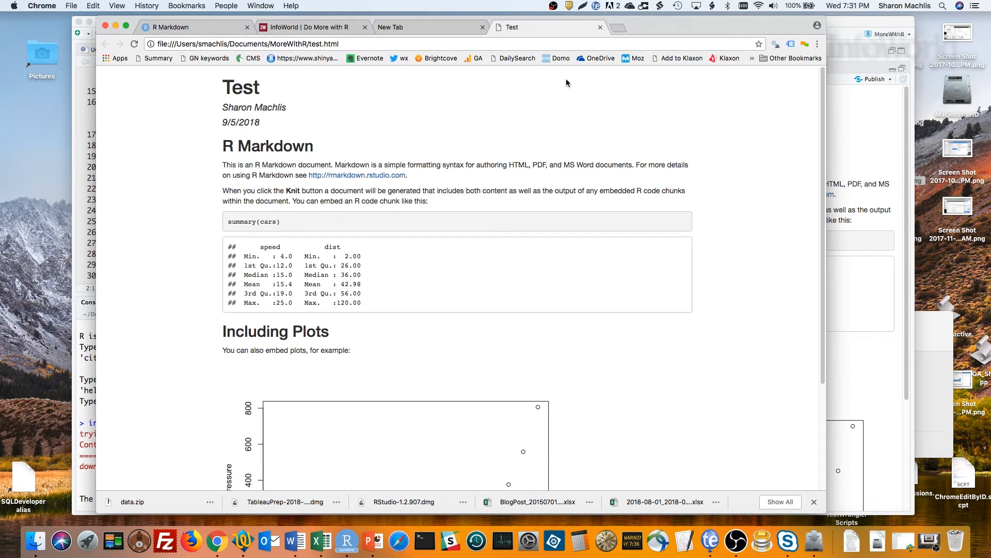
pyautogui.moveTo(459, 238)
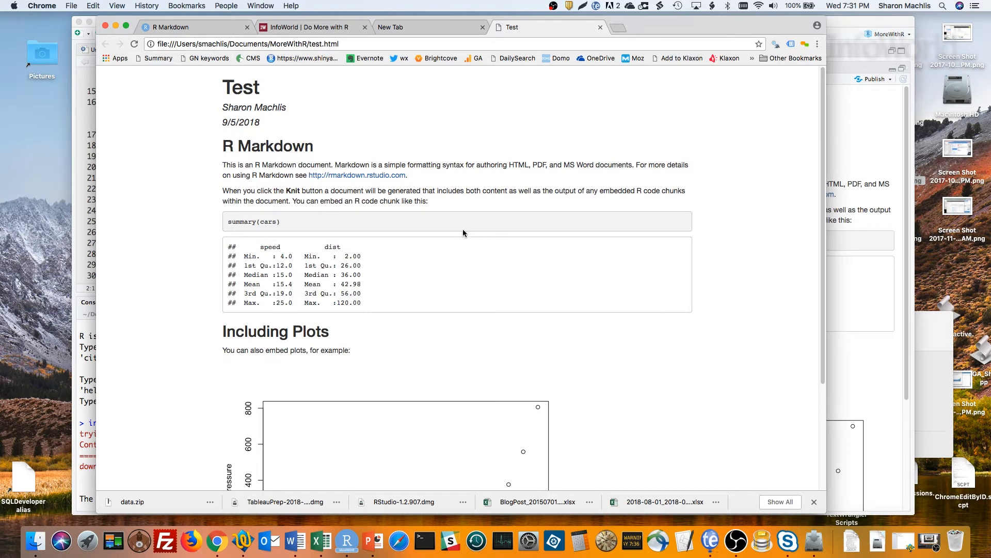
pyautogui.scroll(-3)
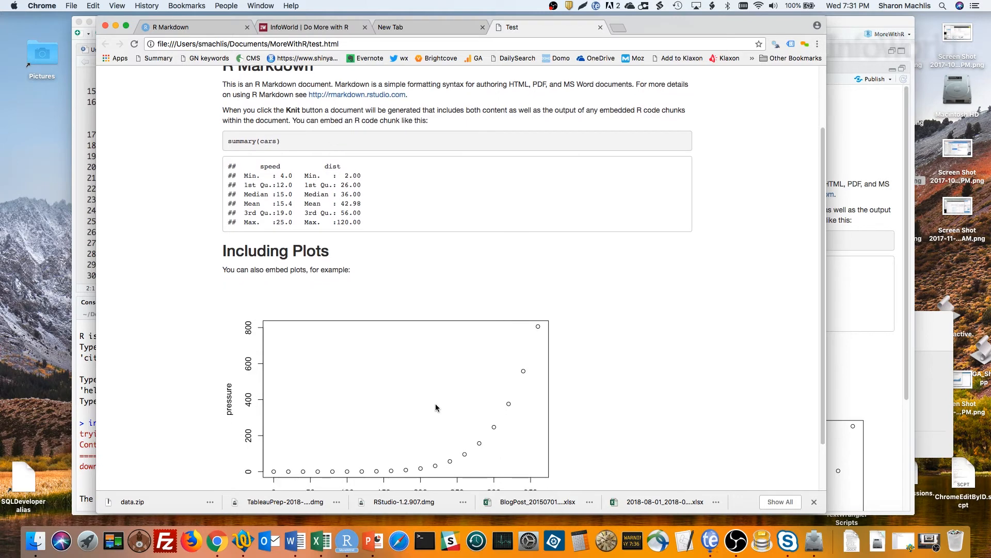
pyautogui.scroll(-3)
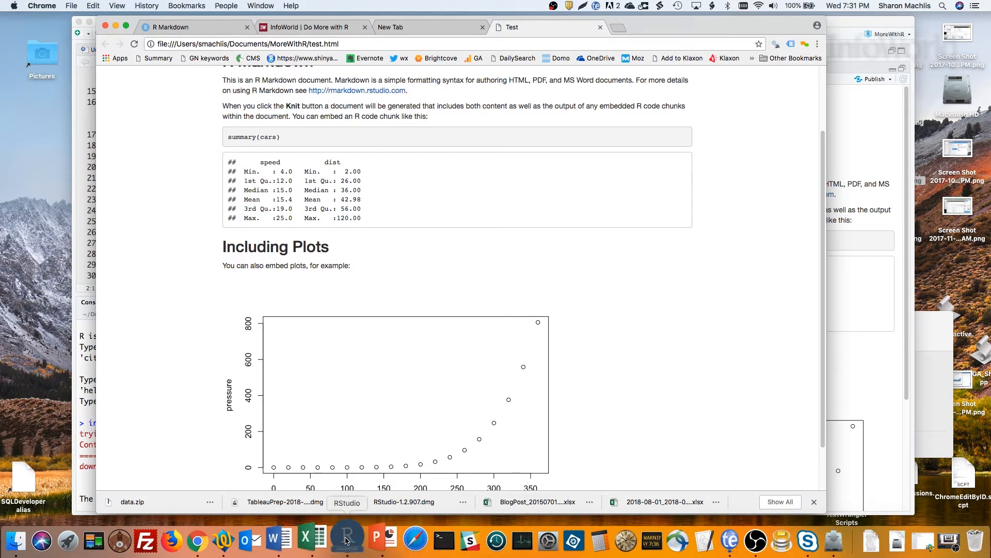
# Return to RStudio and run the cars summary and pressure chunks inline
pyautogui.click(347, 540)
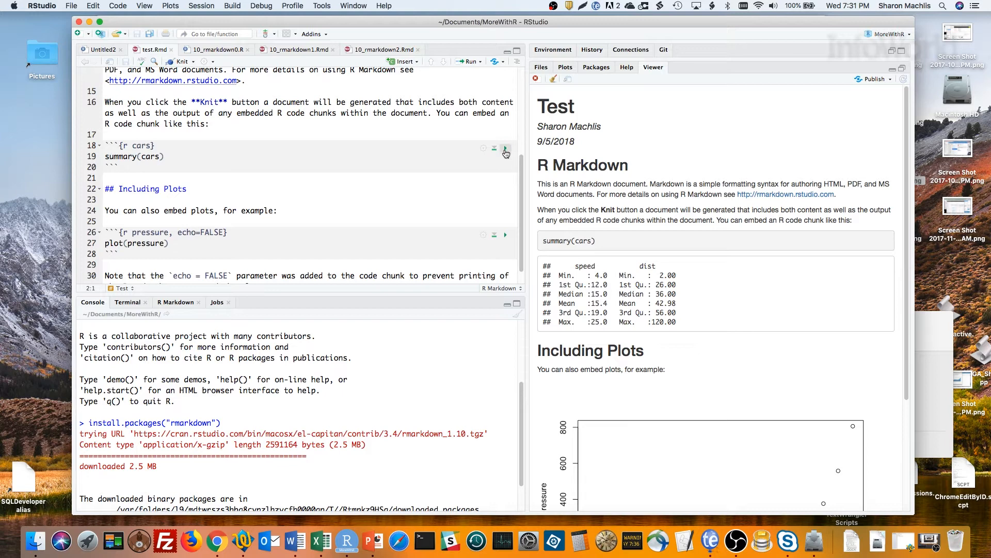
pyautogui.moveTo(505, 148)
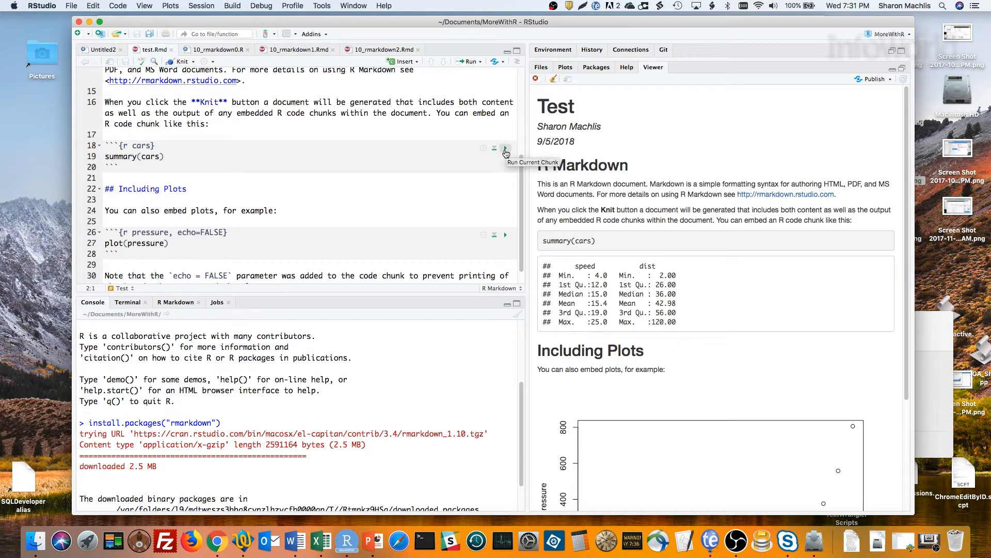
pyautogui.click(505, 148)
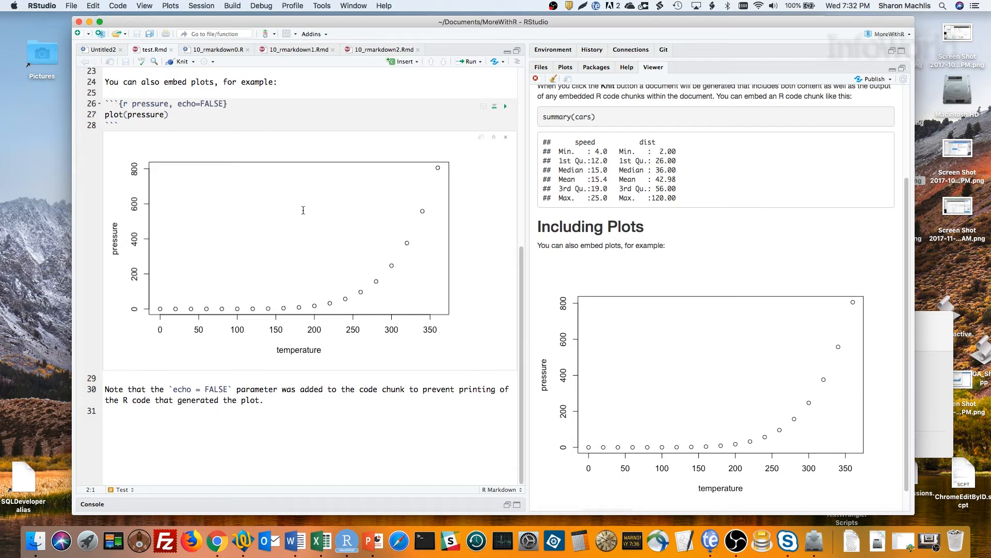
# Create an R Markdown presentation with PowerPoint output titled 'Test PPT'
pyautogui.click(70, 6)
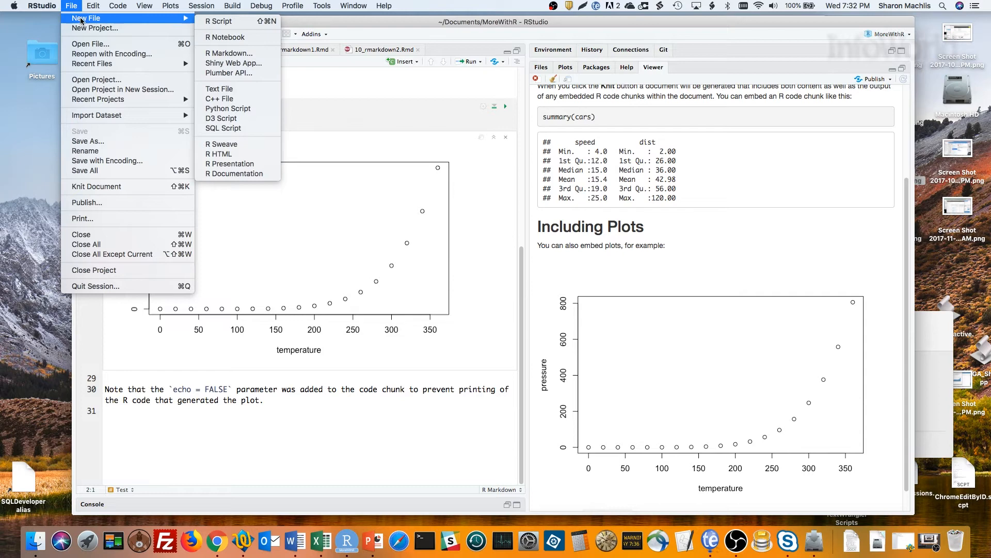
pyautogui.moveTo(213, 50)
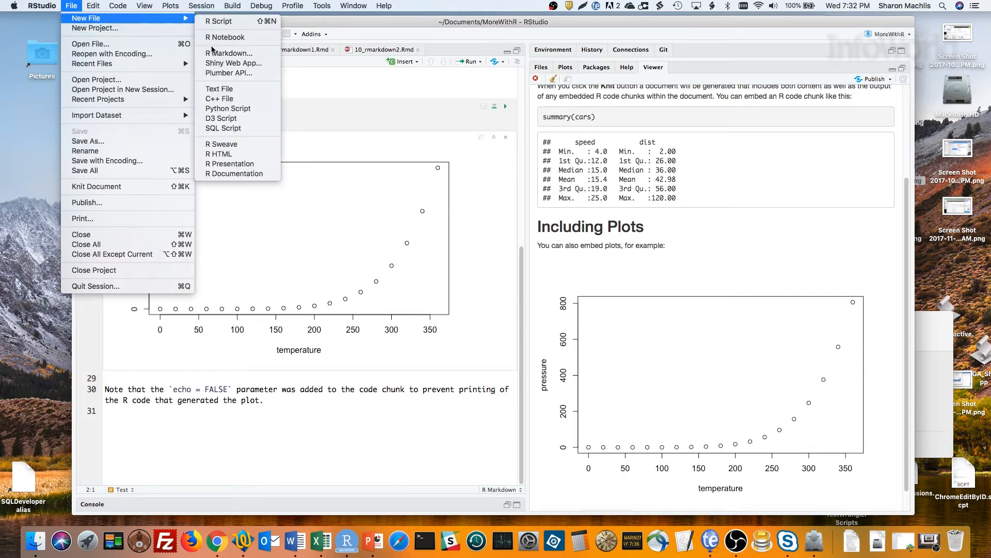
pyautogui.click(229, 53)
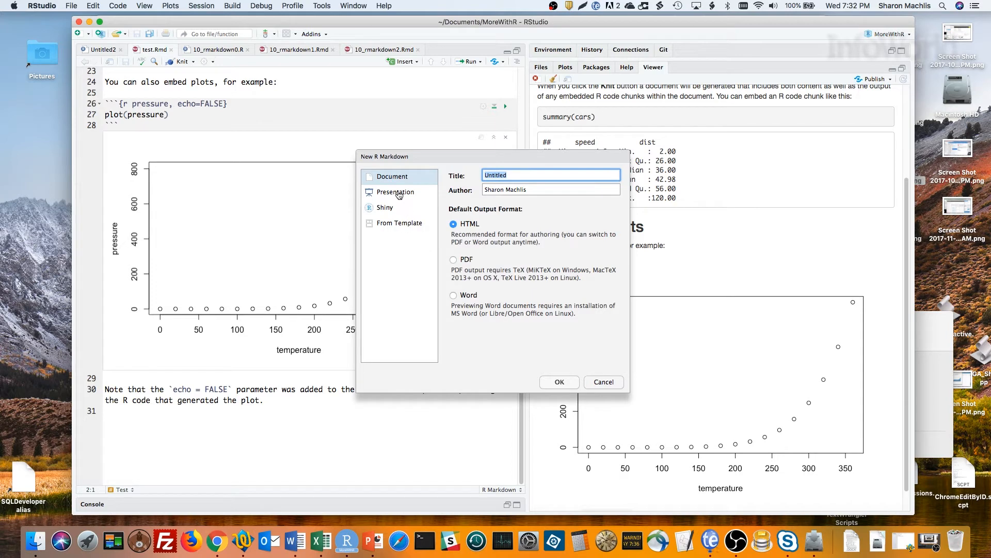
pyautogui.click(395, 191)
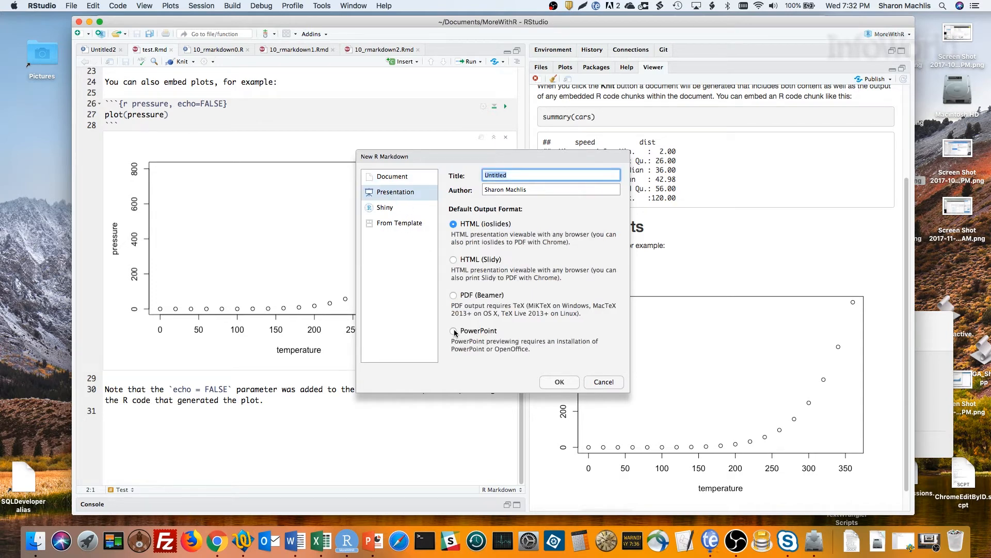
pyautogui.click(454, 331)
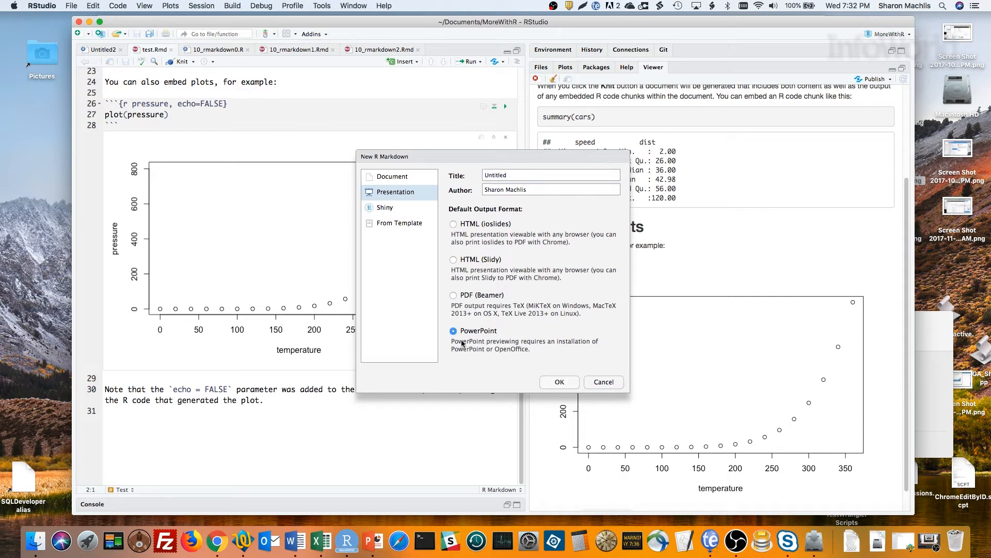
pyautogui.click(550, 175)
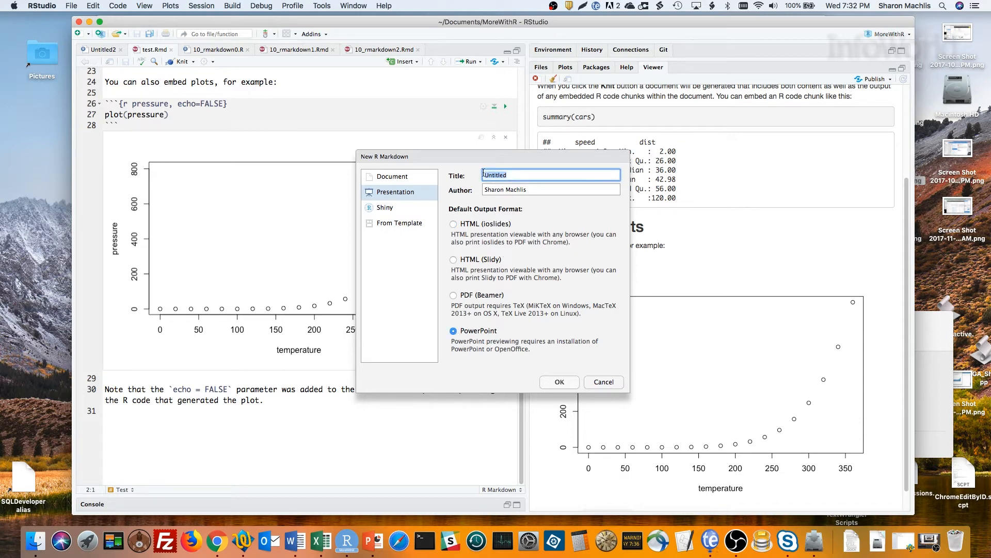
pyautogui.write('Test PPT')
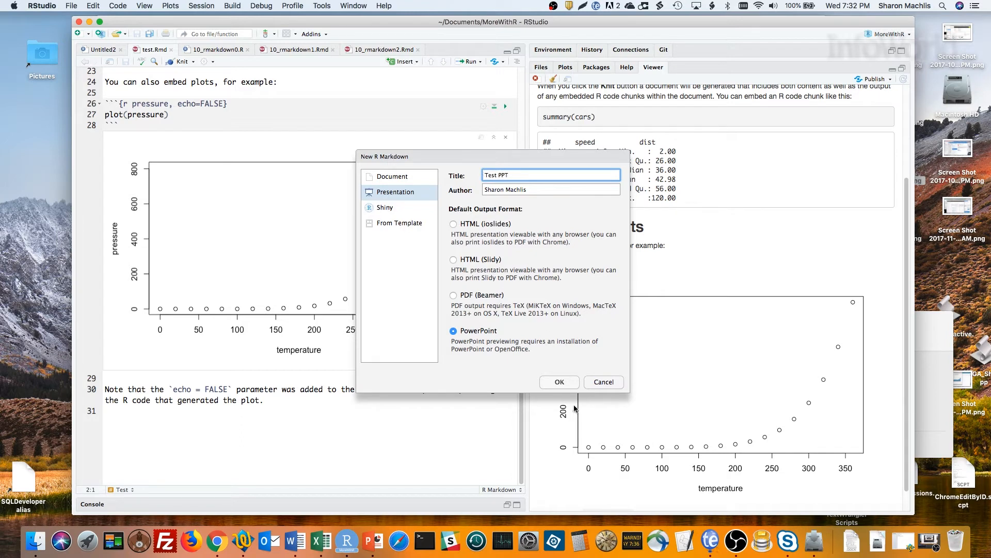
pyautogui.click(558, 382)
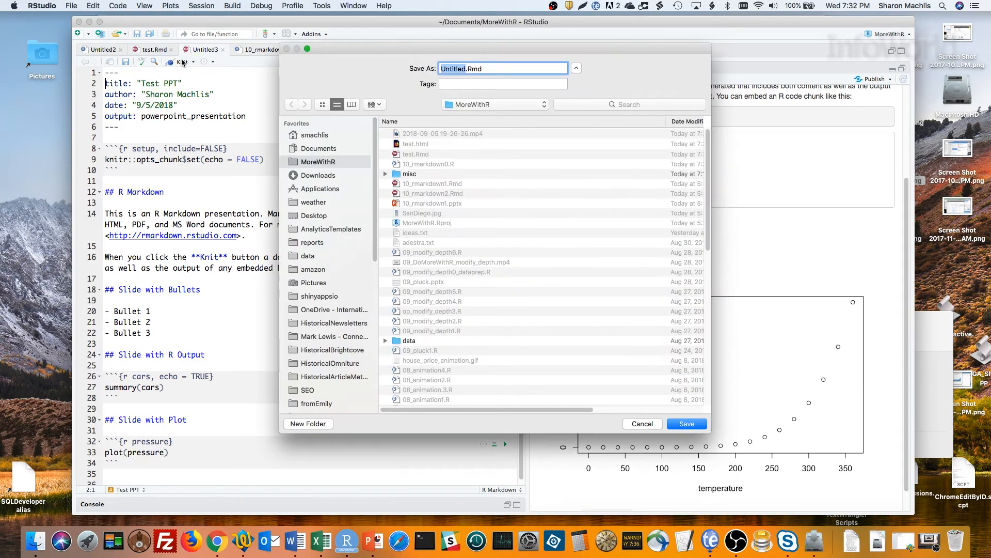
# Save the presentation as TestPPT.Rmd
pyautogui.write('TestPPT.Rmd')
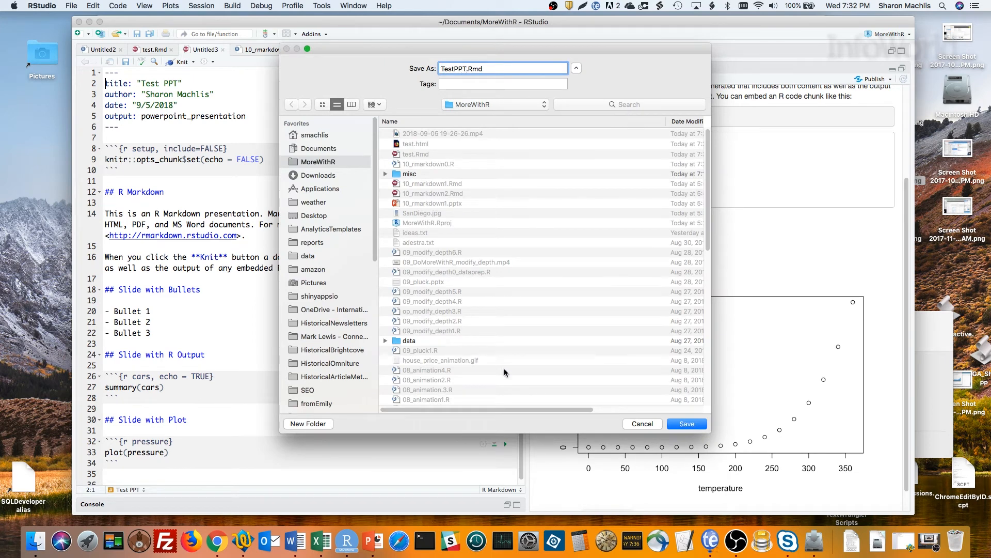
pyautogui.click(686, 423)
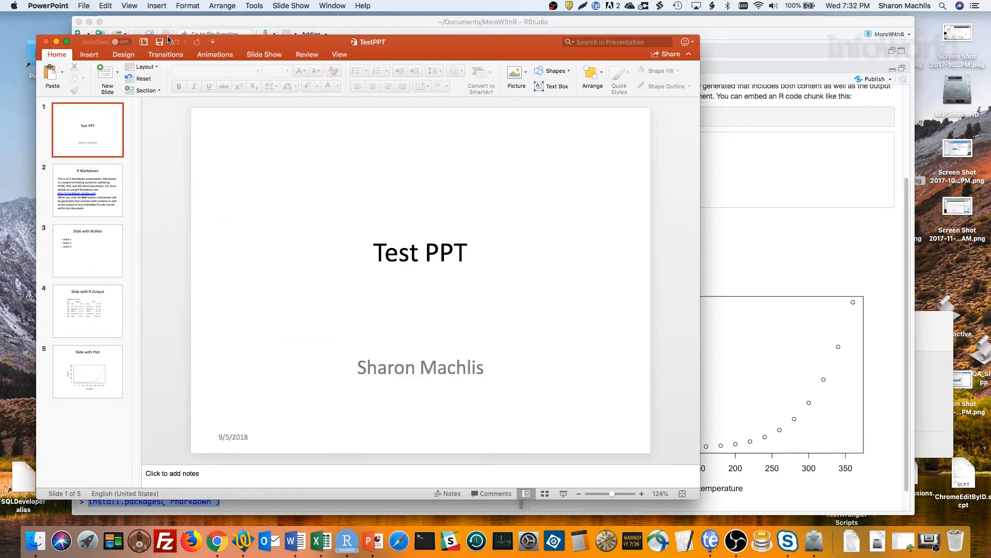
pyautogui.moveTo(197, 42)
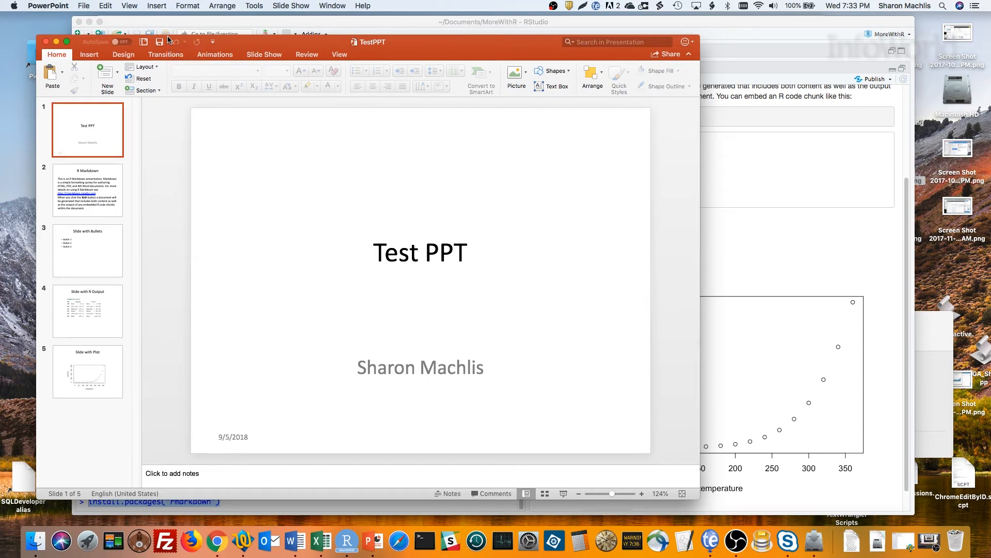
# Review the five-slide TestPPT deck, then return to RStudio
pyautogui.click(347, 540)
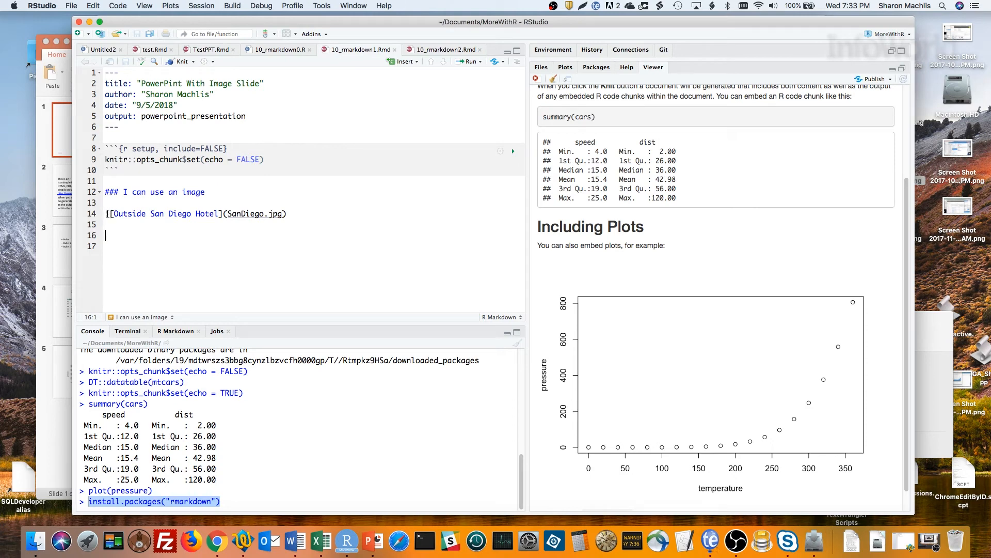
# Prefix the San Diego hotel link with '!' to embed SanDiego.jpg as an image
pyautogui.write('!')
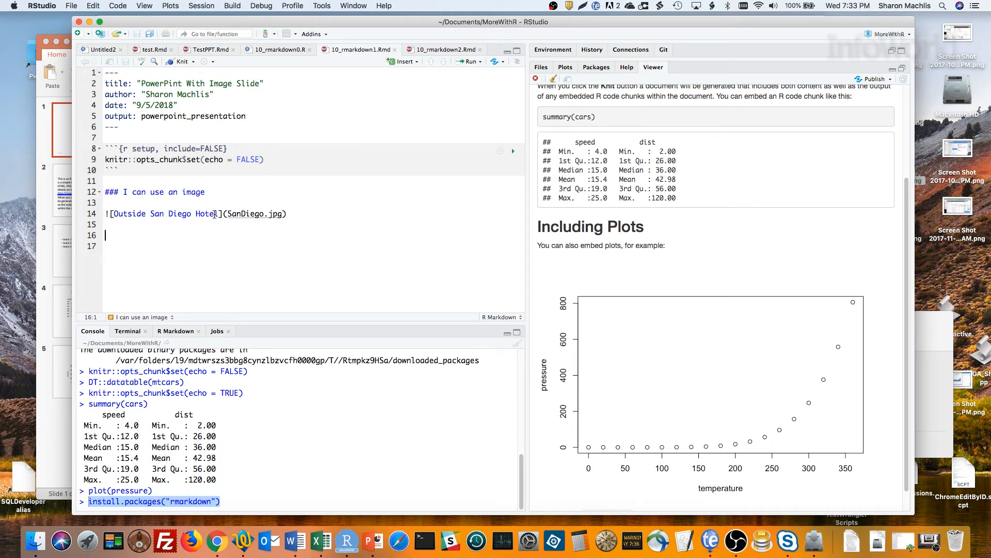
pyautogui.moveTo(259, 213)
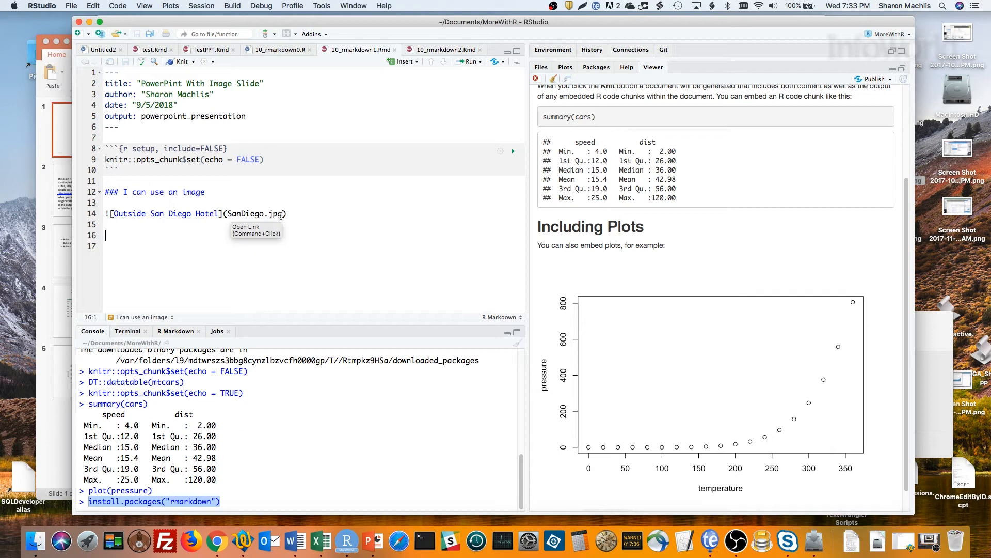
pyautogui.moveTo(208, 50)
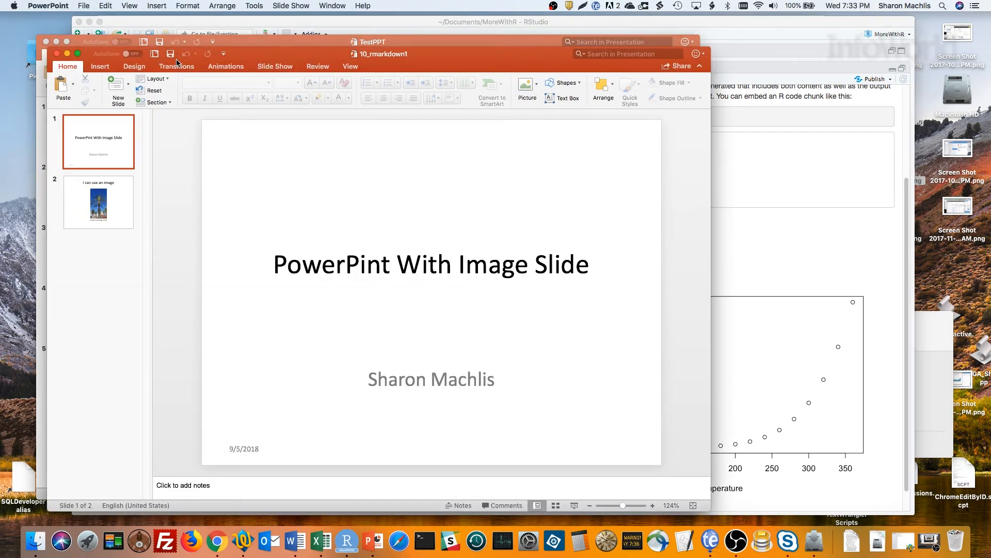
# Show slide 2, the 'Outside San Diego Hotel' palm-tree photo under 'I can use an image'
pyautogui.click(98, 201)
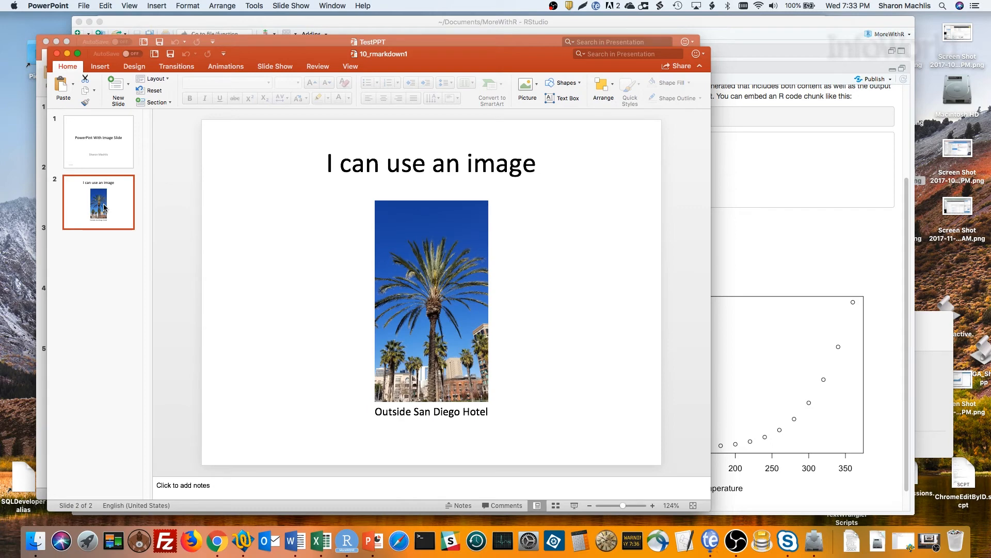
pyautogui.moveTo(311, 538)
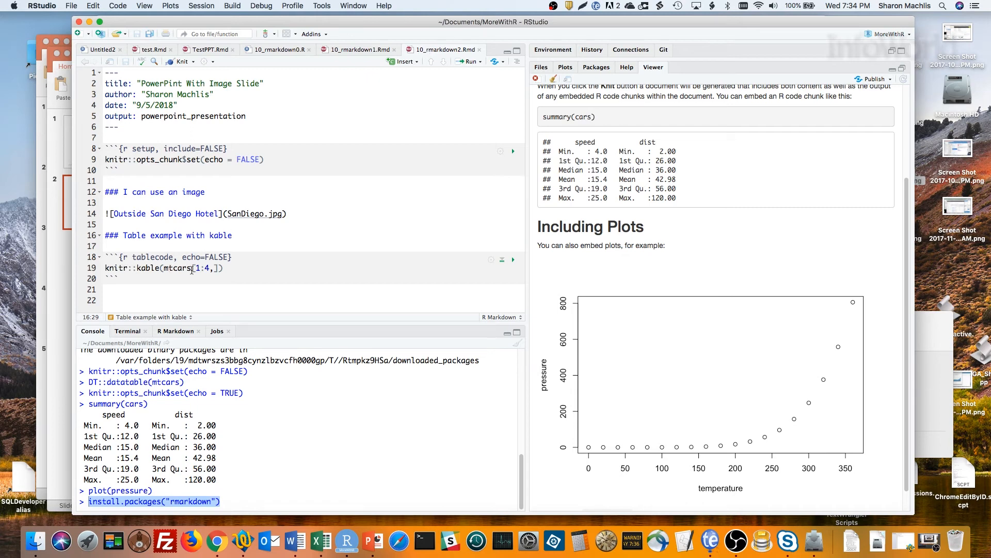
pyautogui.moveTo(180, 61)
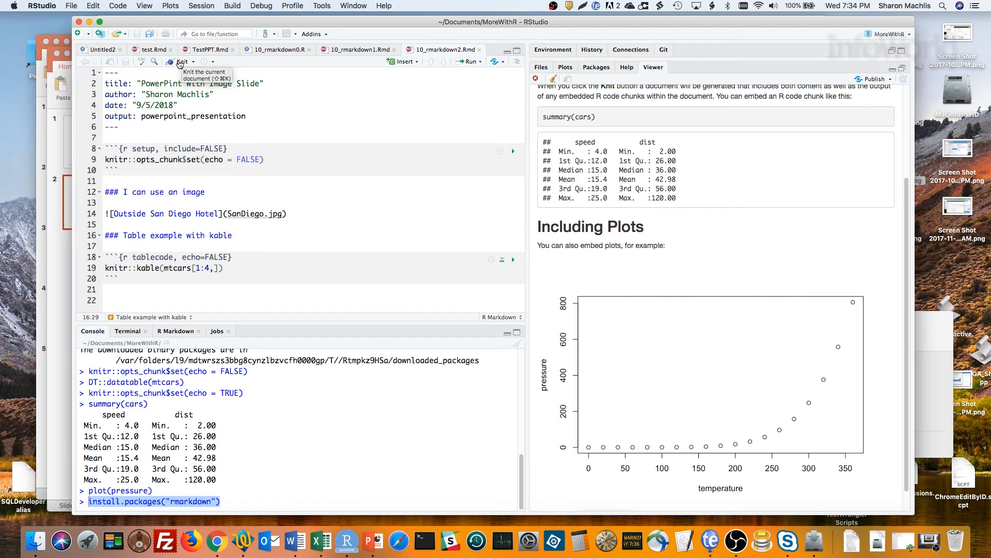
# Knit 10_rmarkdown2.Rmd with the mtcars kable table into a PowerPoint deck
pyautogui.click(183, 62)
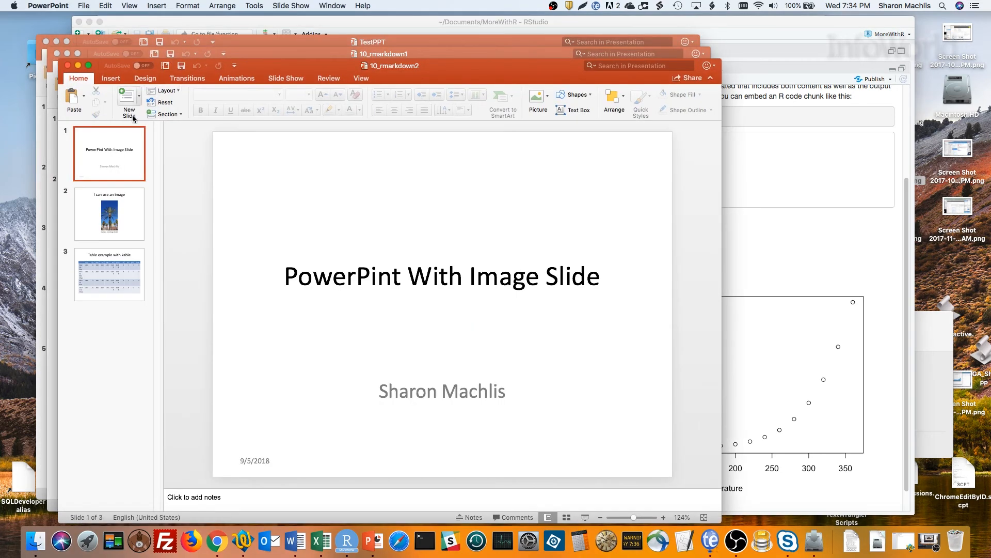
pyautogui.moveTo(104, 209)
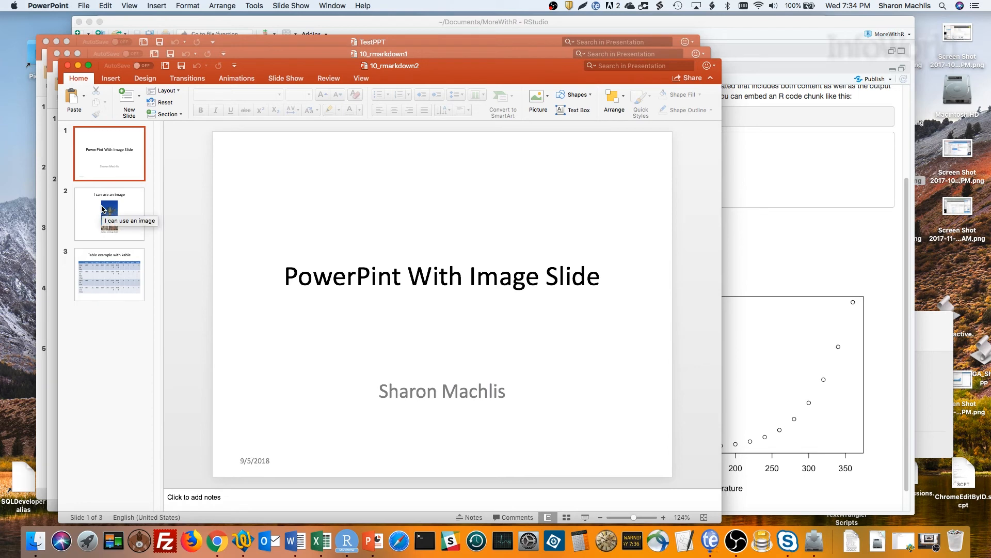
# View slide 2 with the image, then slide 3 with the kable table
pyautogui.click(109, 213)
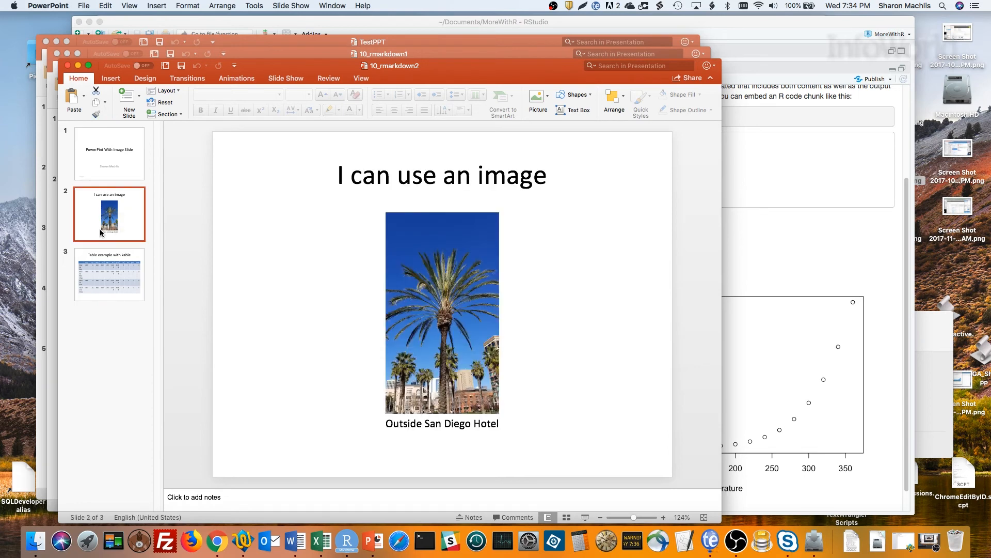
pyautogui.click(109, 274)
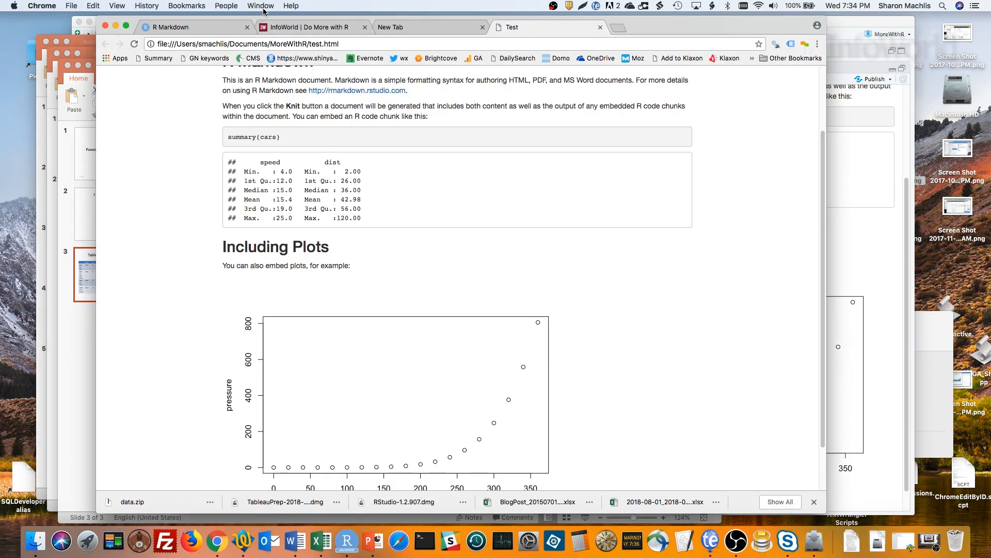
# Show the R Markdown website, then the InfoWorld Do More with R tab
pyautogui.click(355, 90)
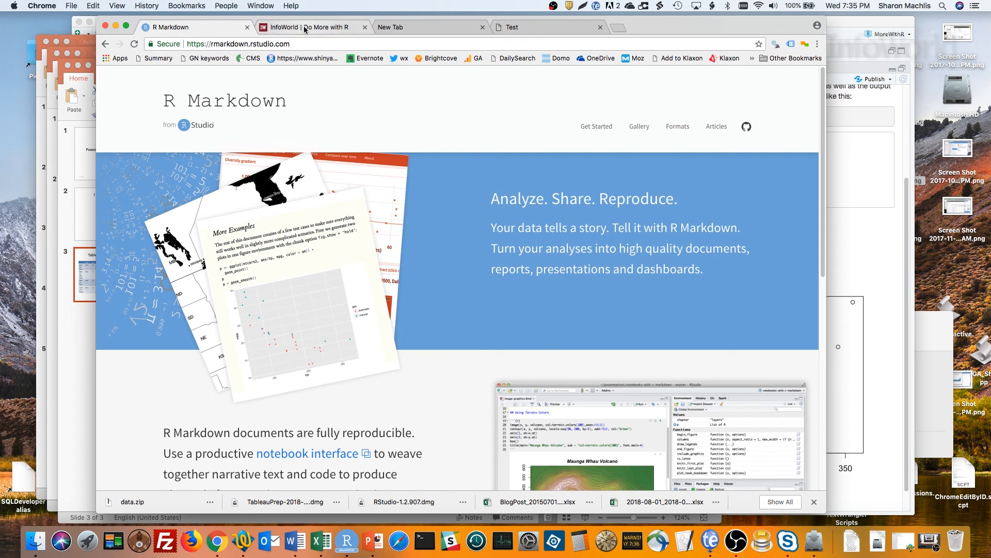
pyautogui.click(310, 27)
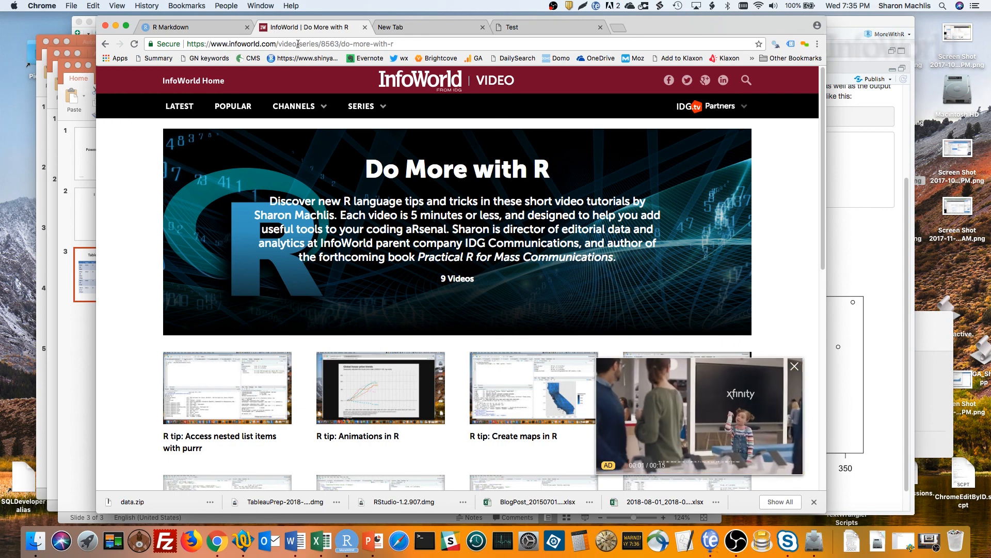